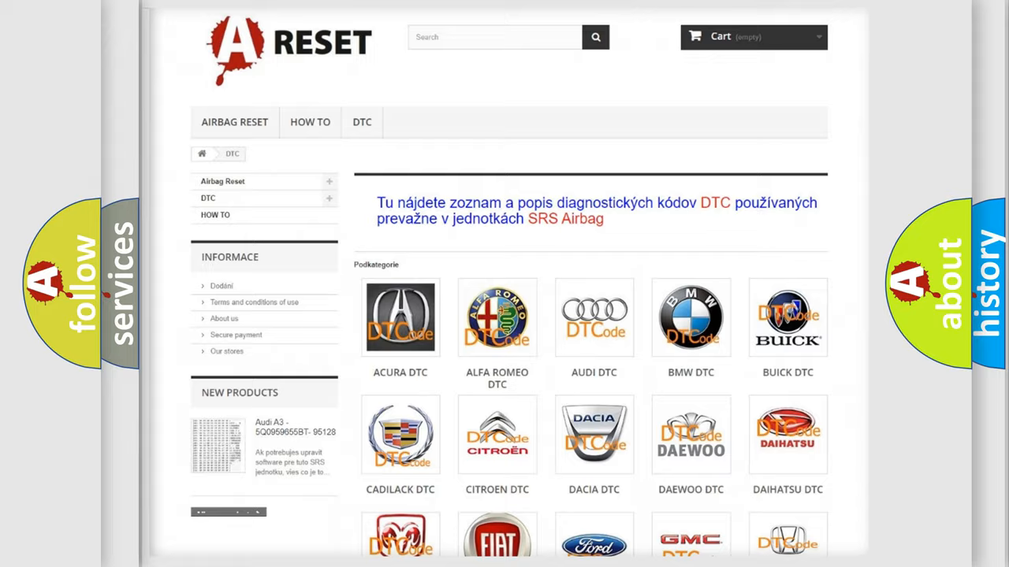
Show the Hummer DTC code list, then the explainer pairing HEX 5000 with trouble code B1000
{"action": "scroll", "scroll_direction": "down", "scroll_amount": 3}
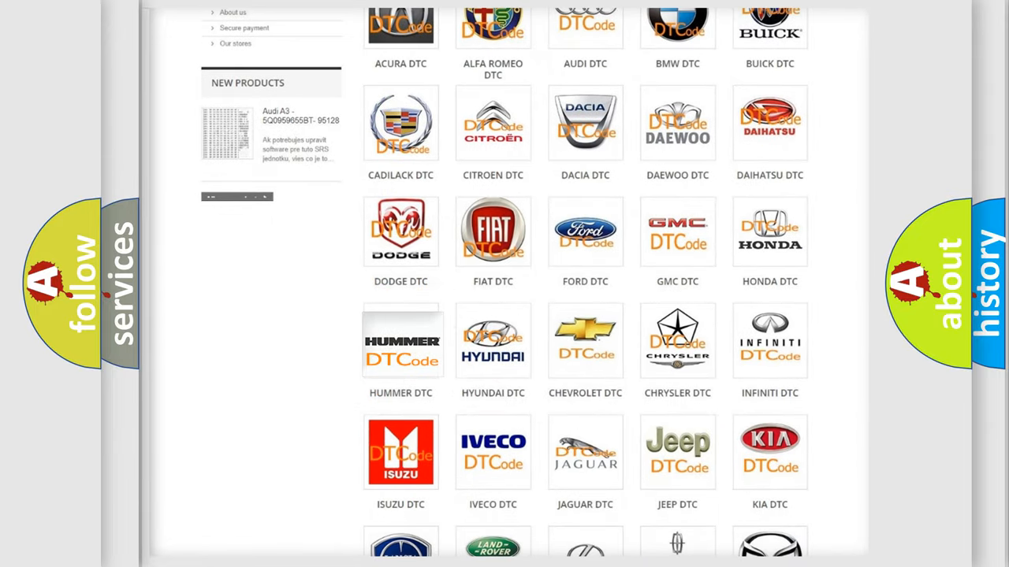
{"action": "left_click", "coordinate": [403, 341]}
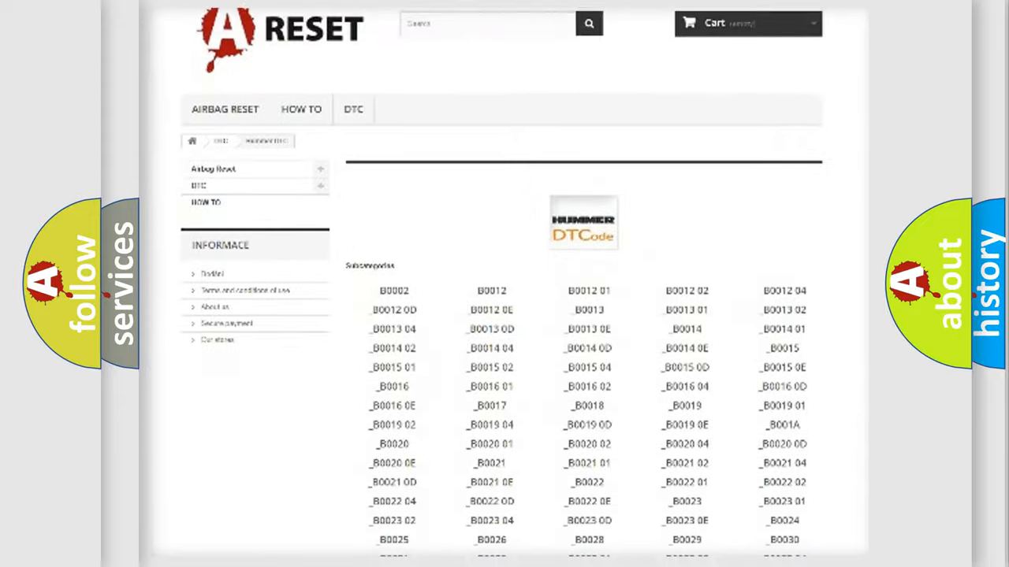
{"action": "scroll", "scroll_direction": "down", "scroll_amount": 3}
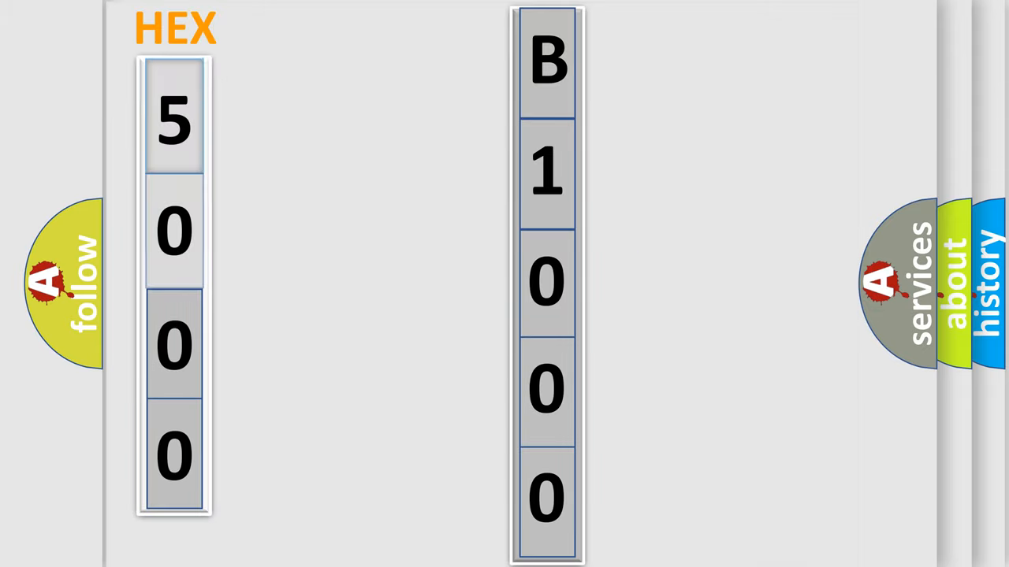
{"action": "left_click", "coordinate": [173, 123]}
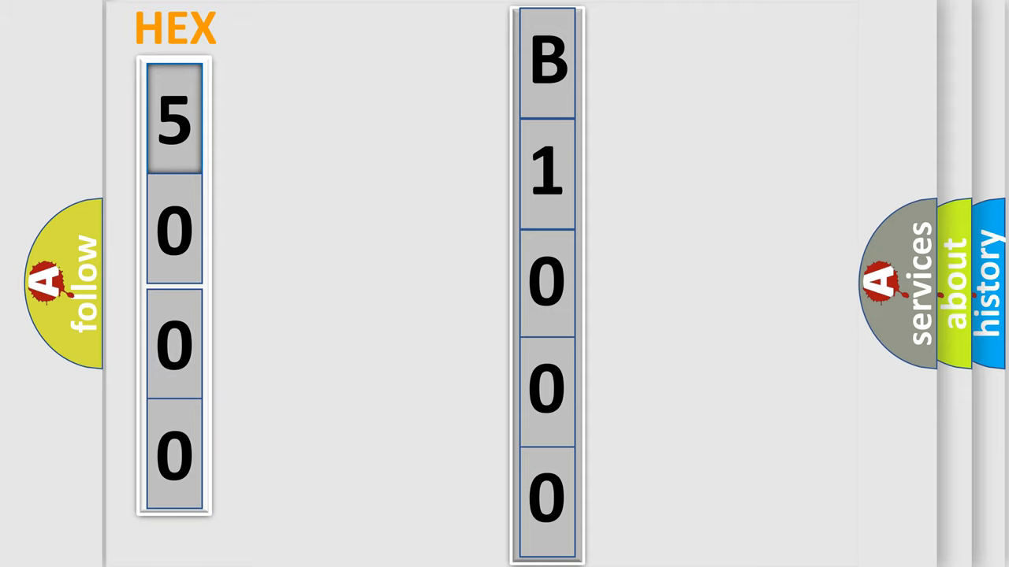